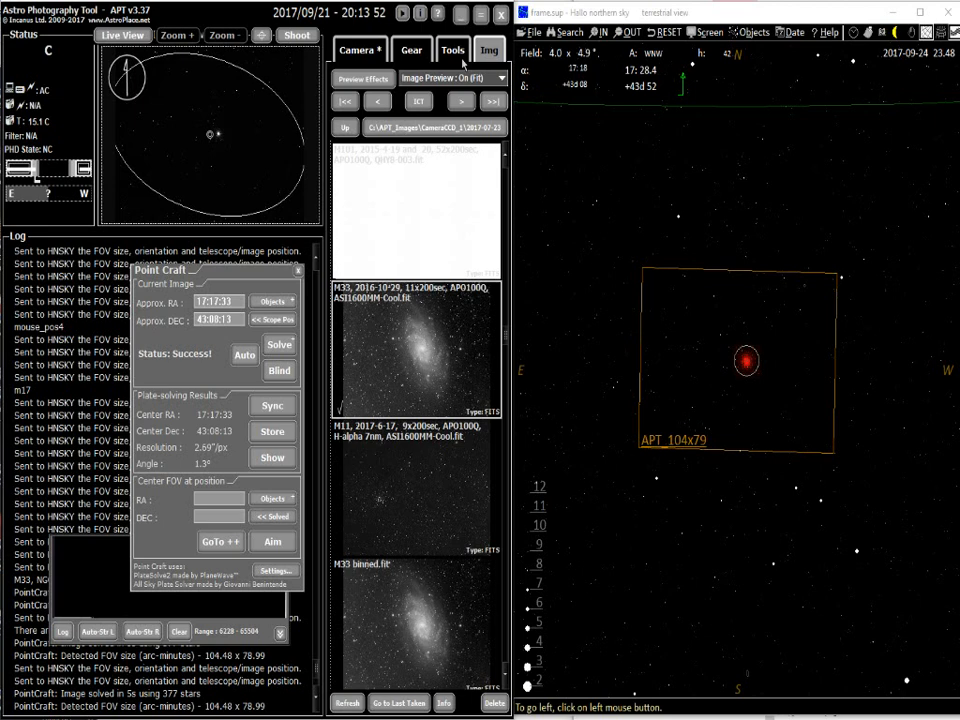
Review APT's general settings from the Tools panel and close the Settings dialog.
left_click(448, 48)
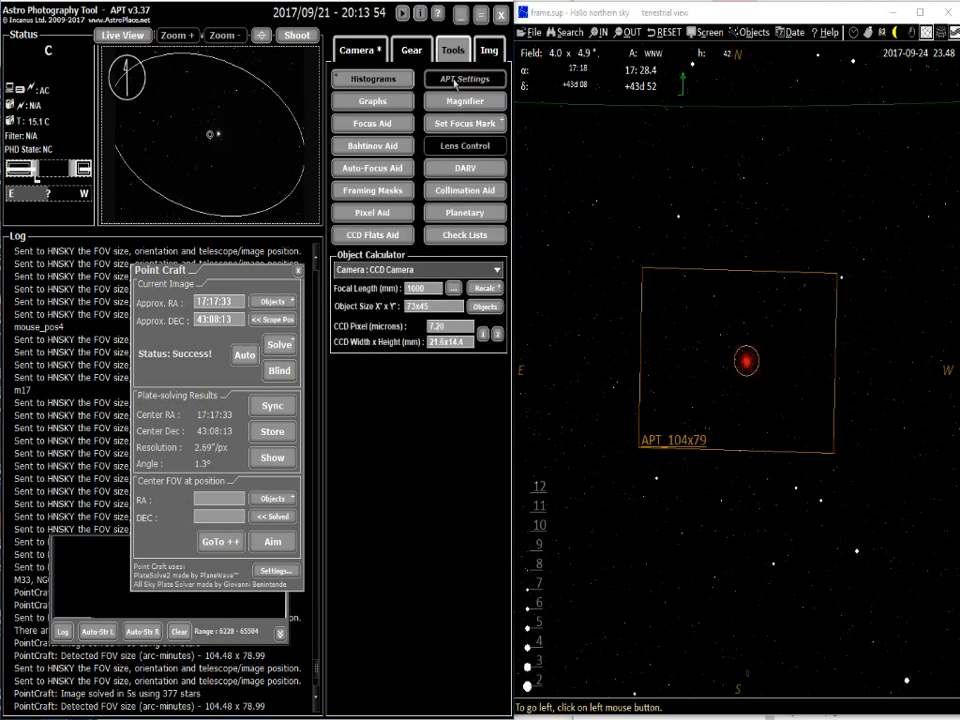
left_click(464, 80)
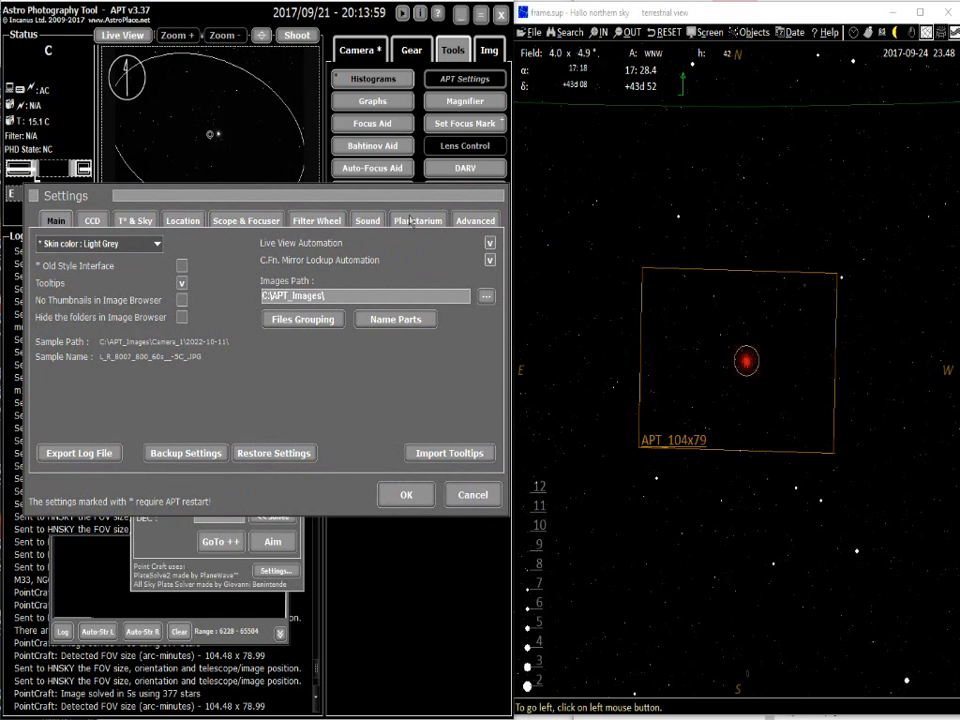
left_click(416, 220)
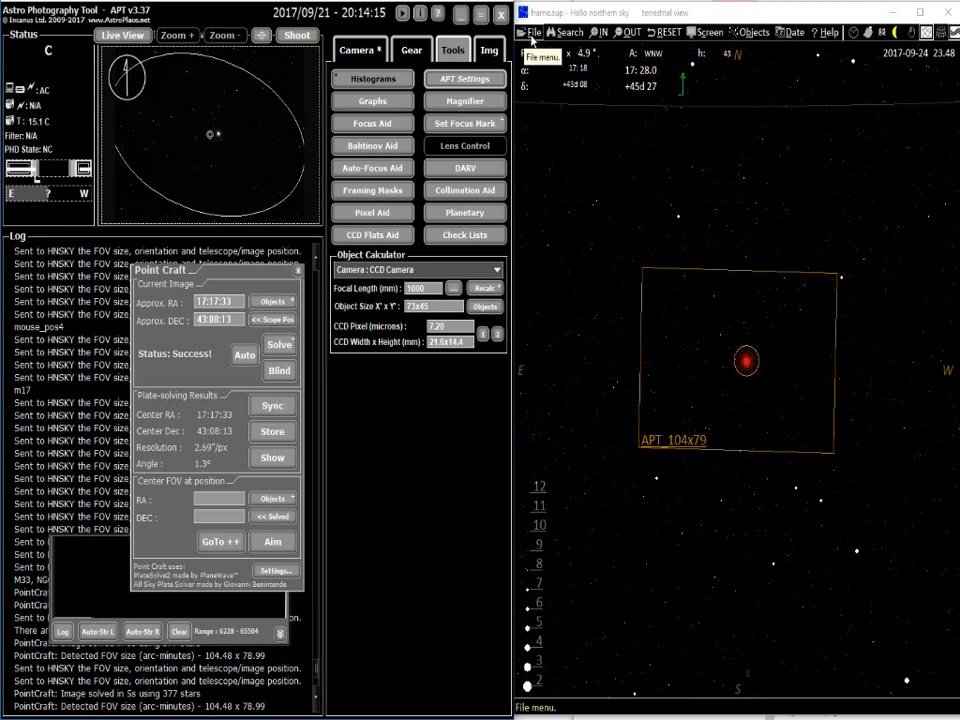
left_click(536, 32)
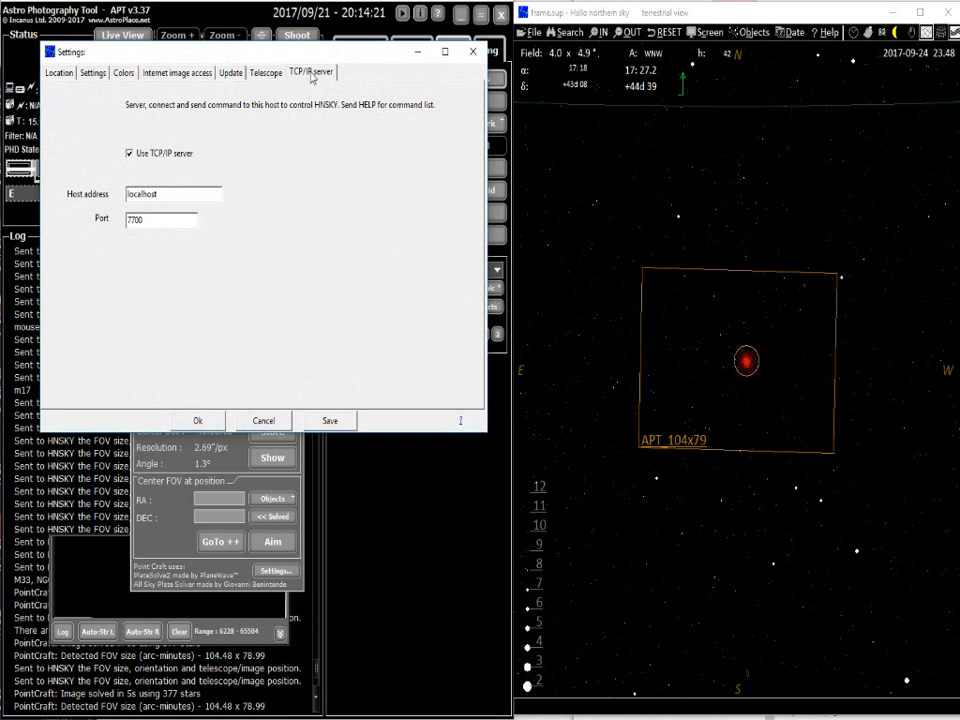
mouse_move(132, 160)
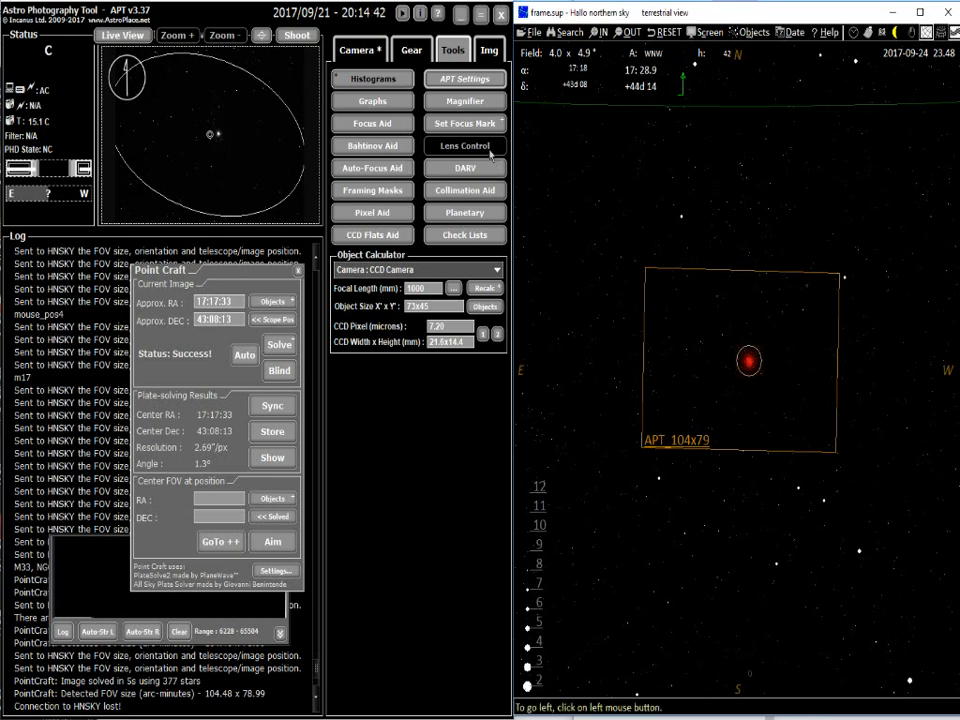
Select the M33 image, attempt a Point Craft solve, and dismiss the missing-coordinates error.
left_click(486, 48)
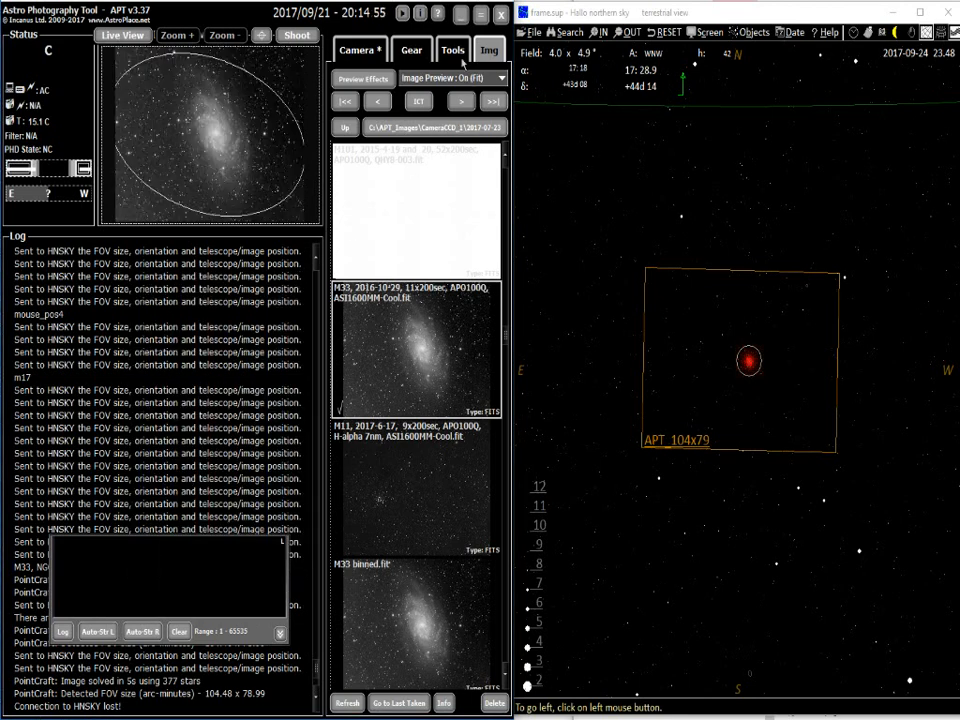
left_click(412, 48)
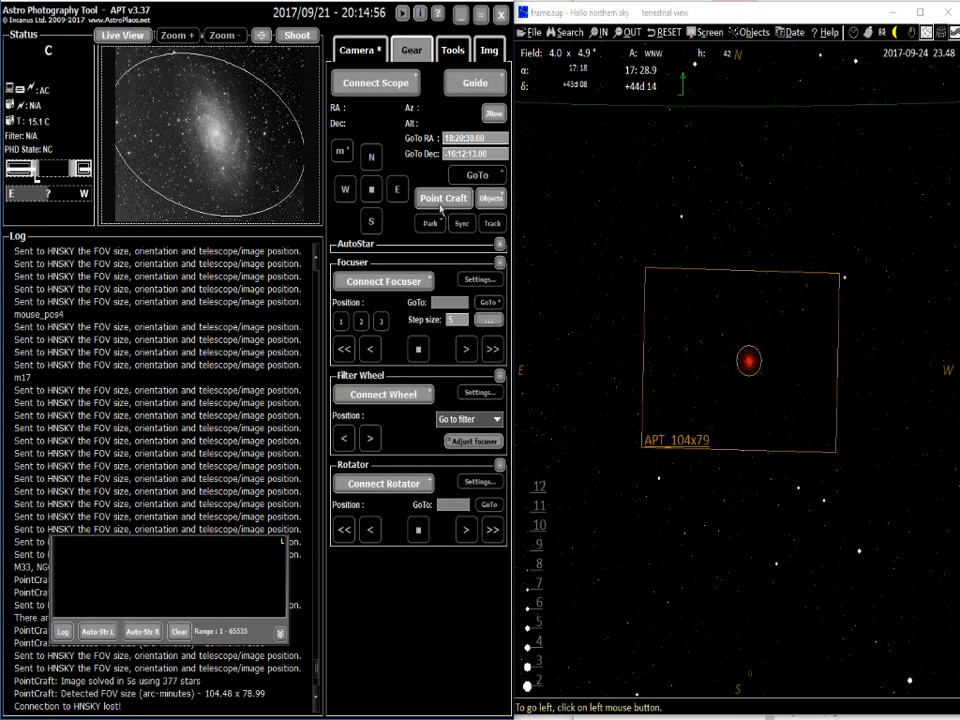
mouse_move(444, 198)
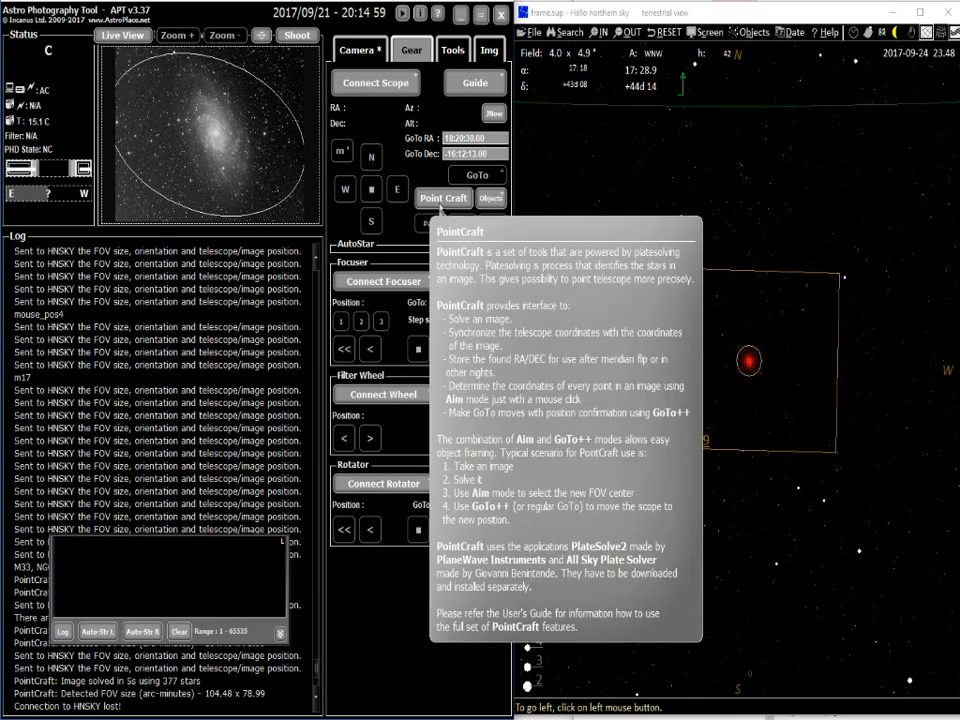
left_click(444, 198)
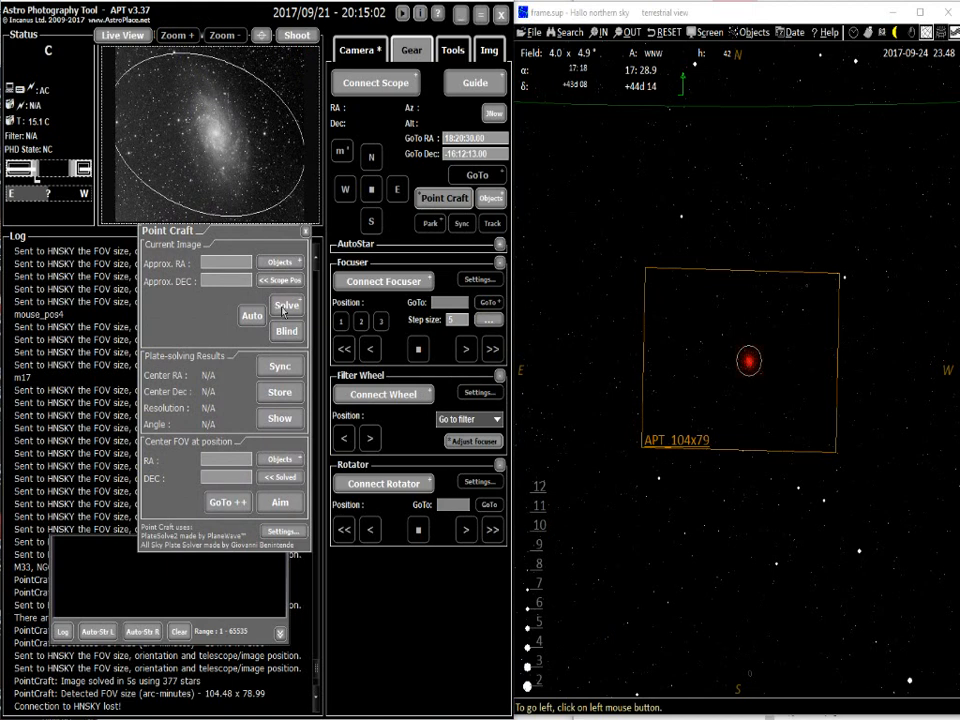
left_click(284, 310)
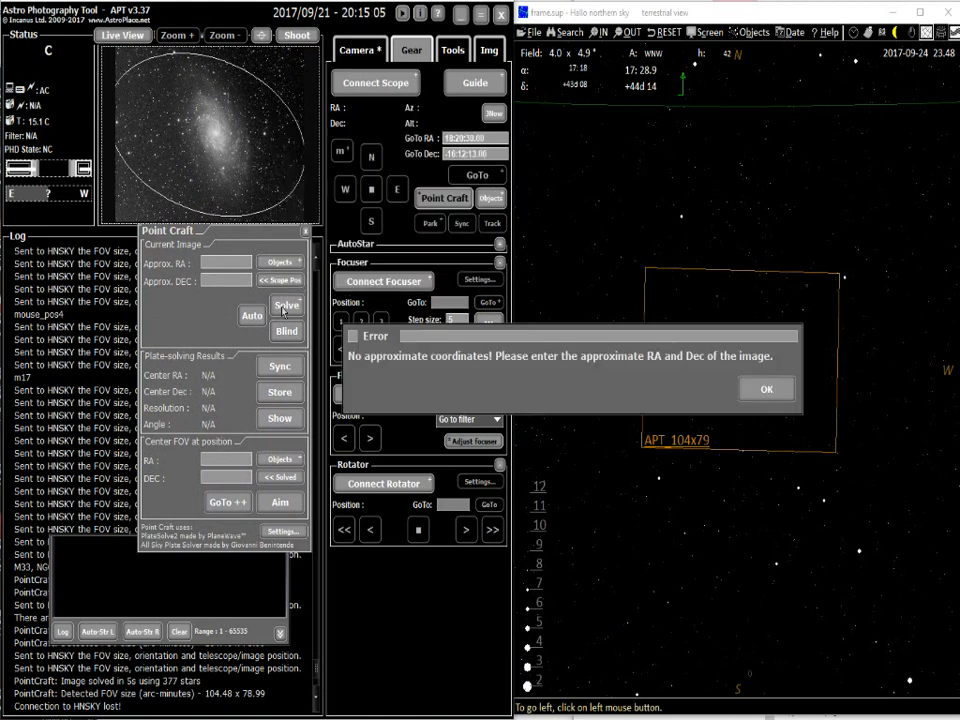
left_click(766, 388)
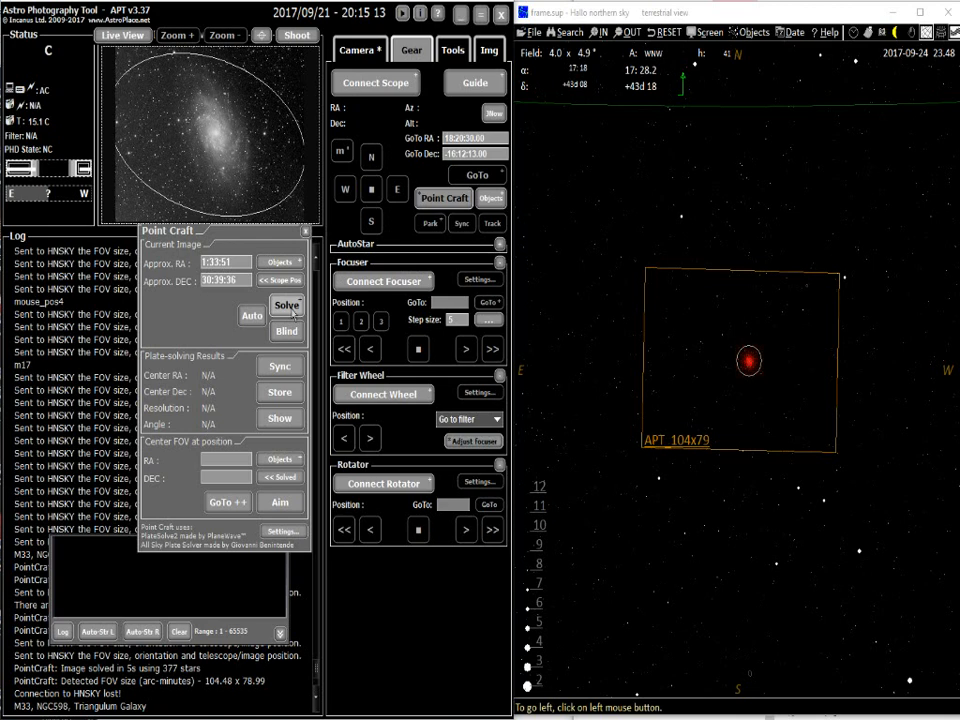
Plate-solve the M33 image and show its solved frame on the HNSKY chart.
left_click(284, 312)
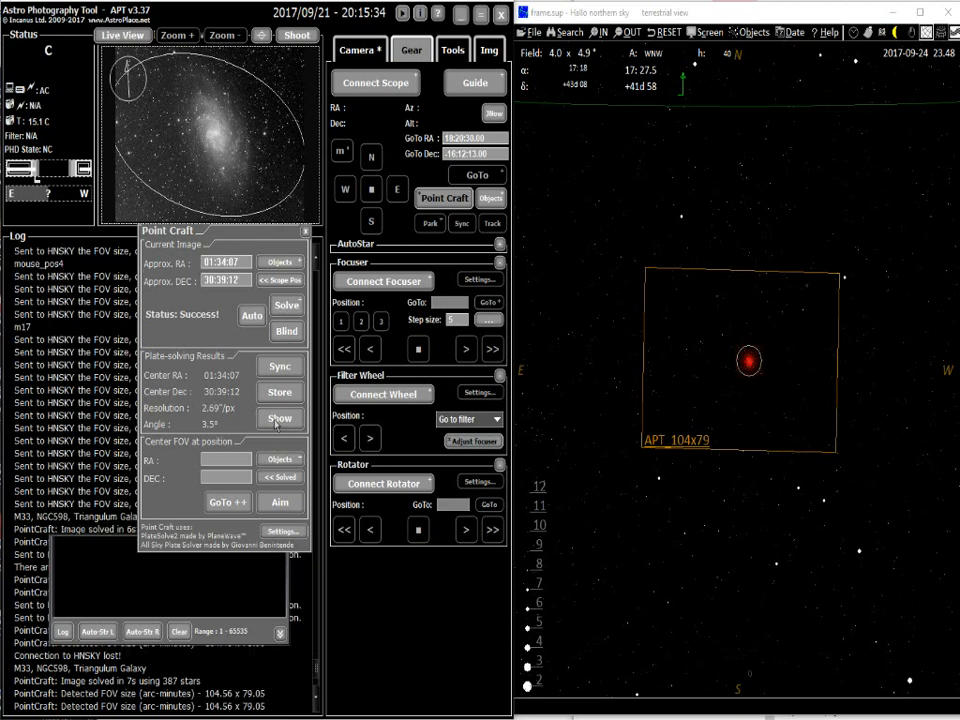
left_click(280, 420)
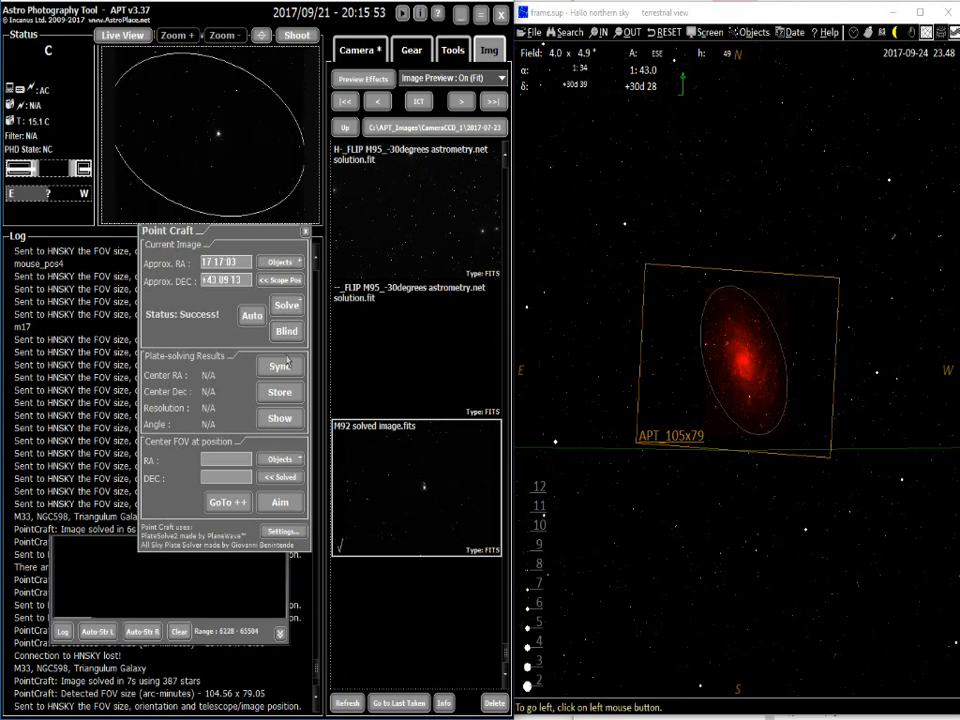
mouse_move(284, 304)
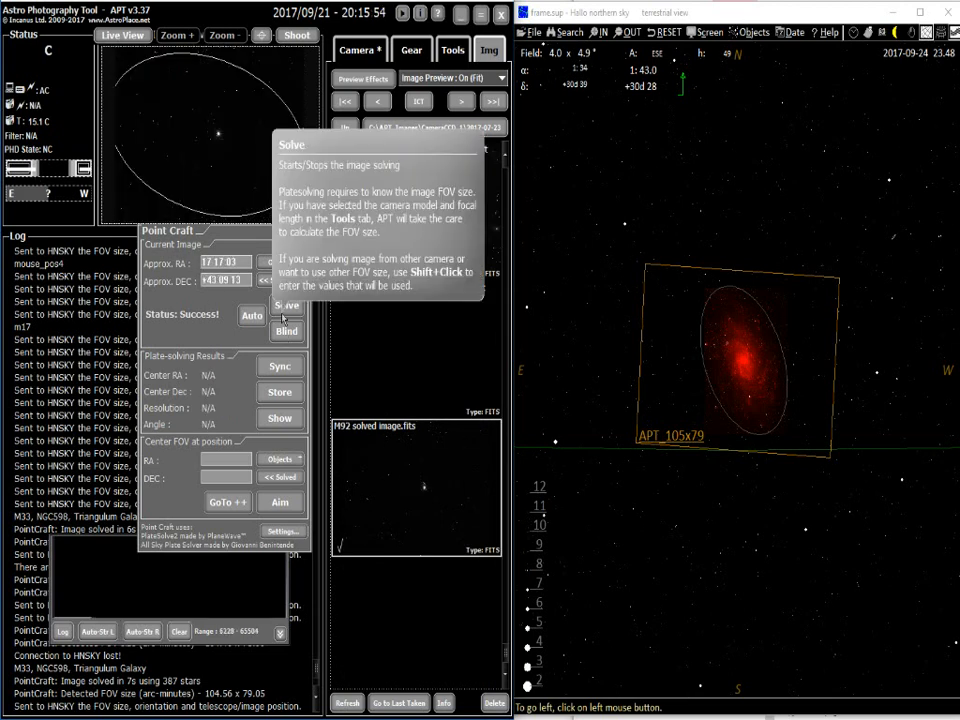
Plate-solve the M92 image and show its solved frame on the HNSKY chart.
left_click(286, 304)
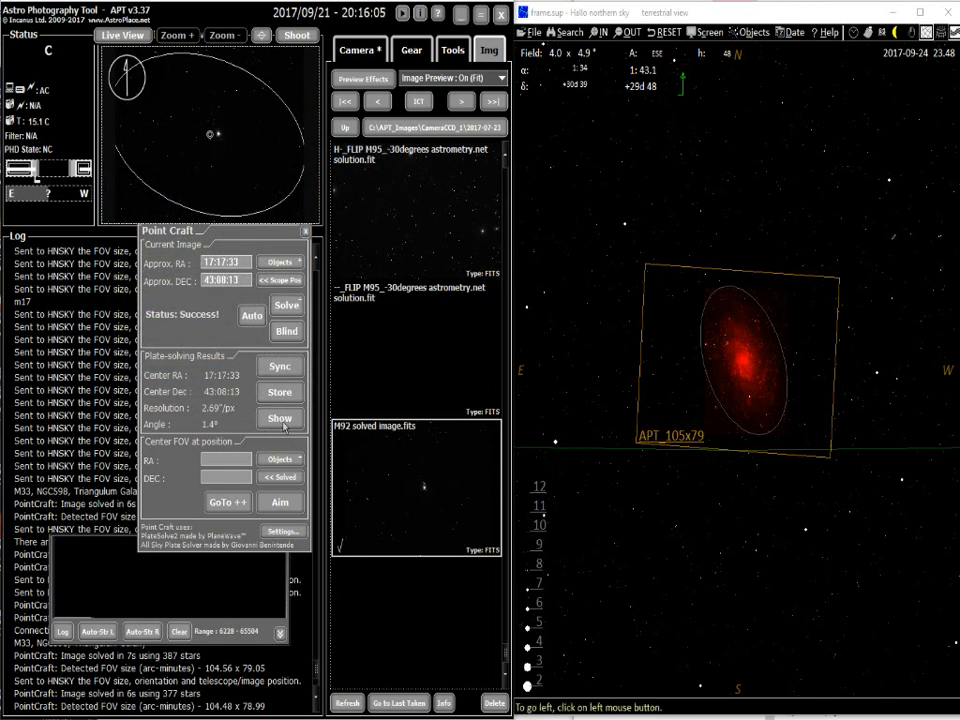
left_click(280, 418)
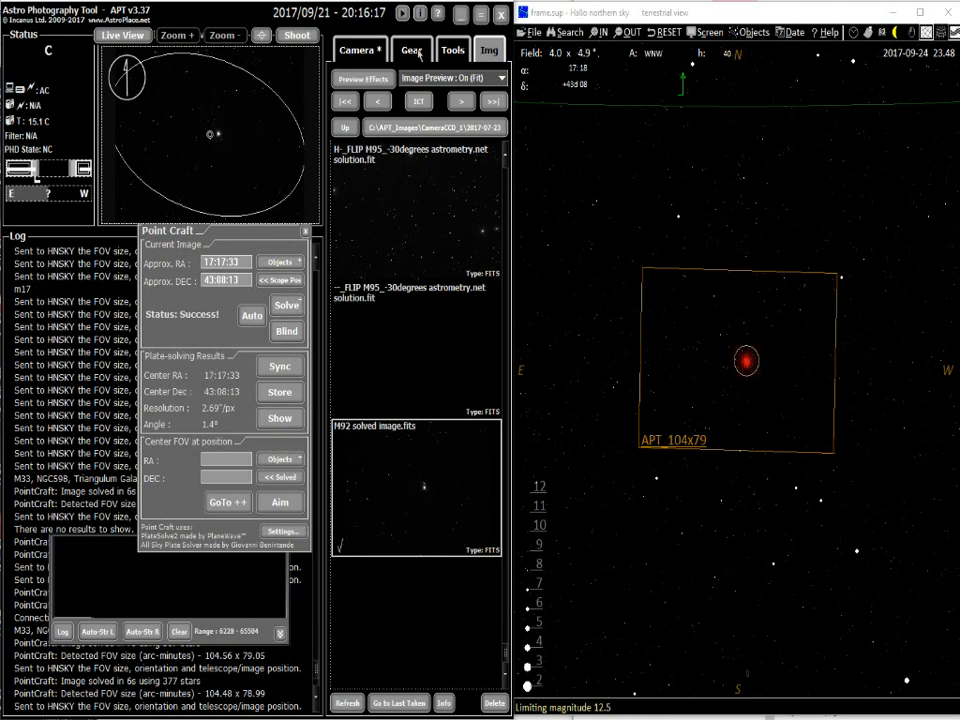
Point the PlateSolve2 path at the folder inside PlateSolve2.28 and save the Point Craft settings.
left_click(416, 48)
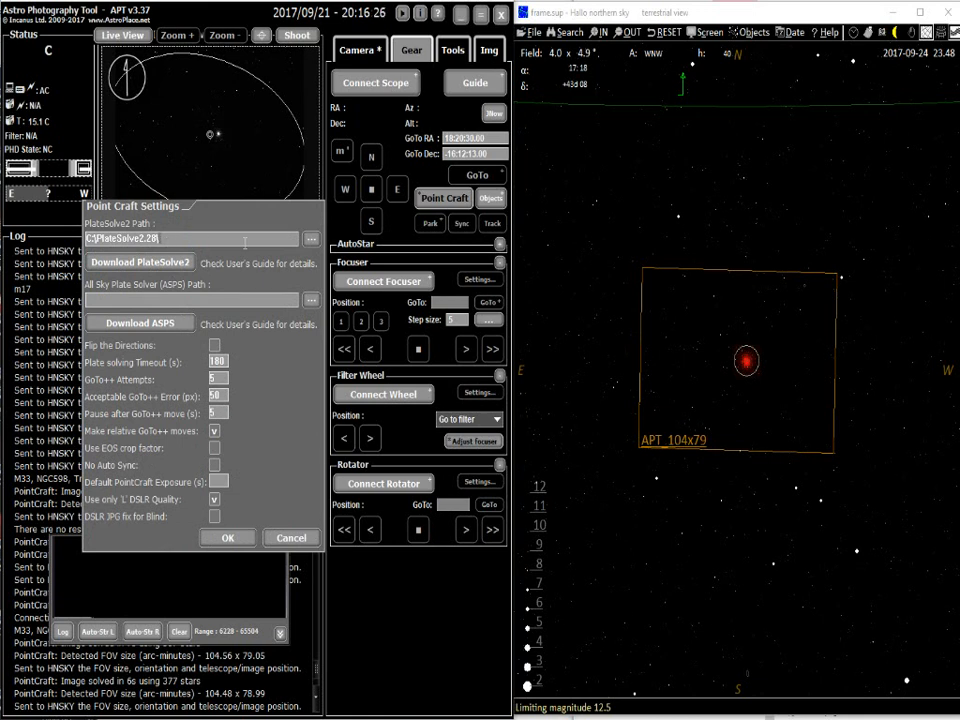
left_click(310, 238)
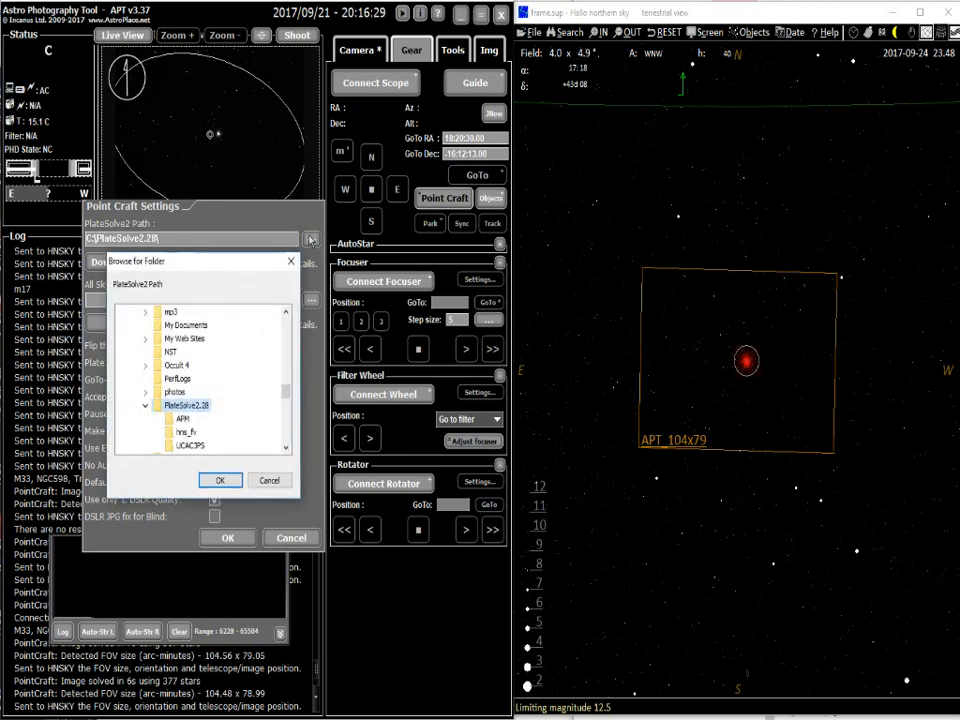
left_click(188, 432)
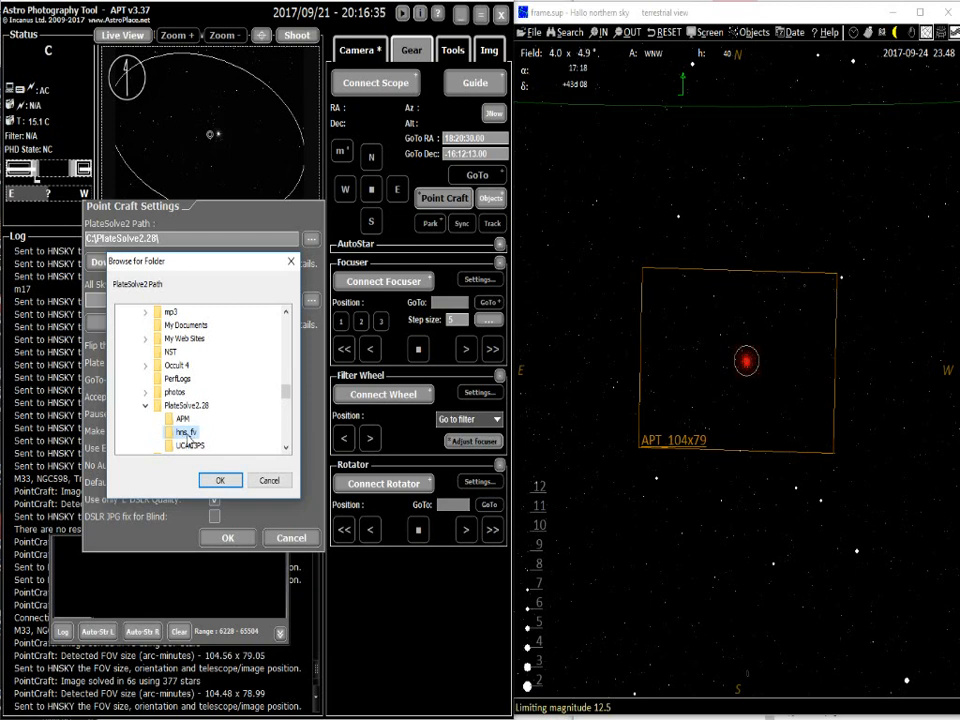
left_click(220, 480)
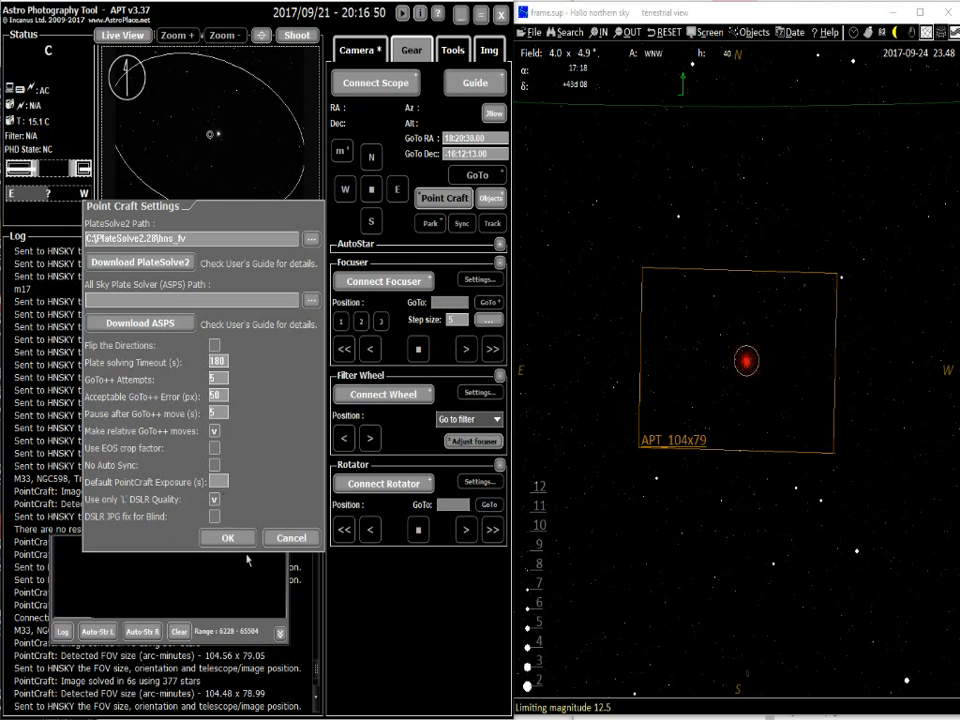
left_click(228, 538)
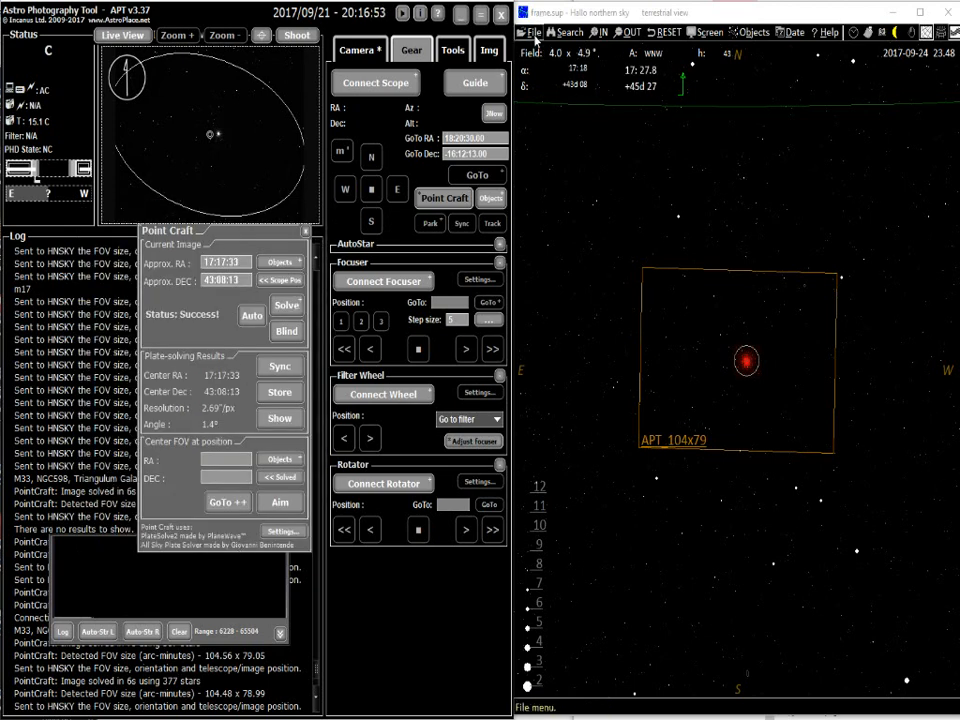
Set HNSKY's FITS image directory to APT_Images\CameraCCD_1\TemporaryStorage and save the settings.
left_click(552, 32)
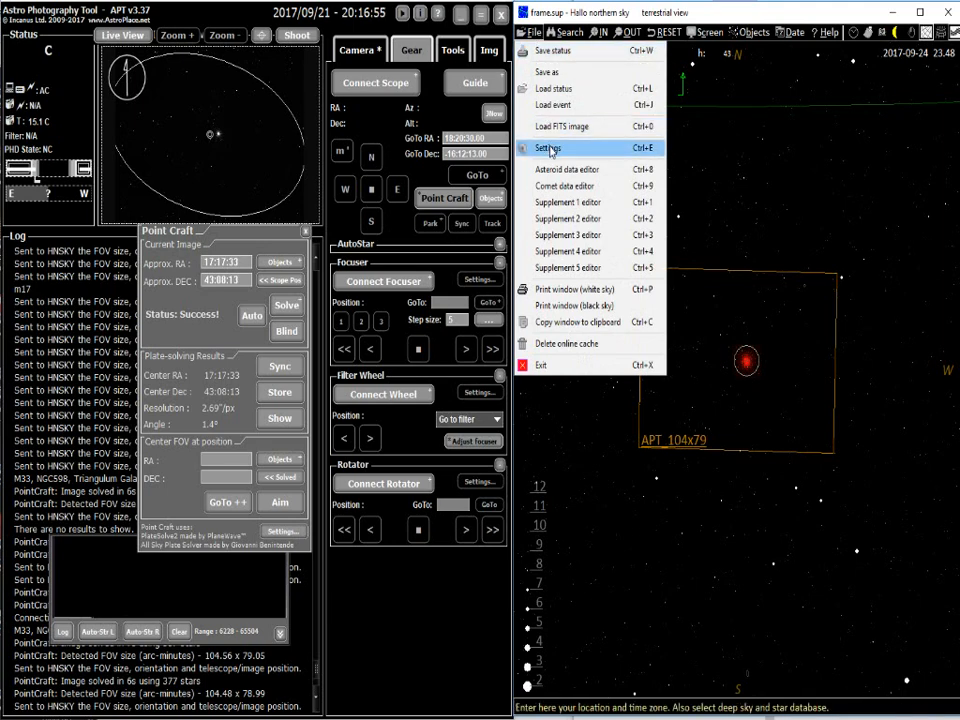
left_click(548, 148)
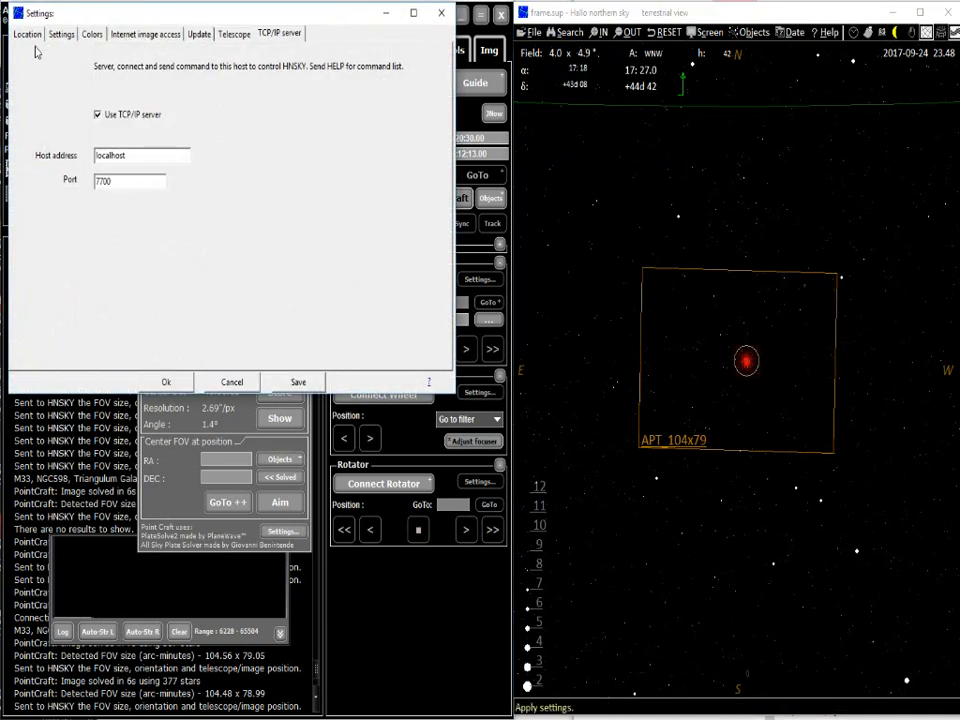
left_click(64, 36)
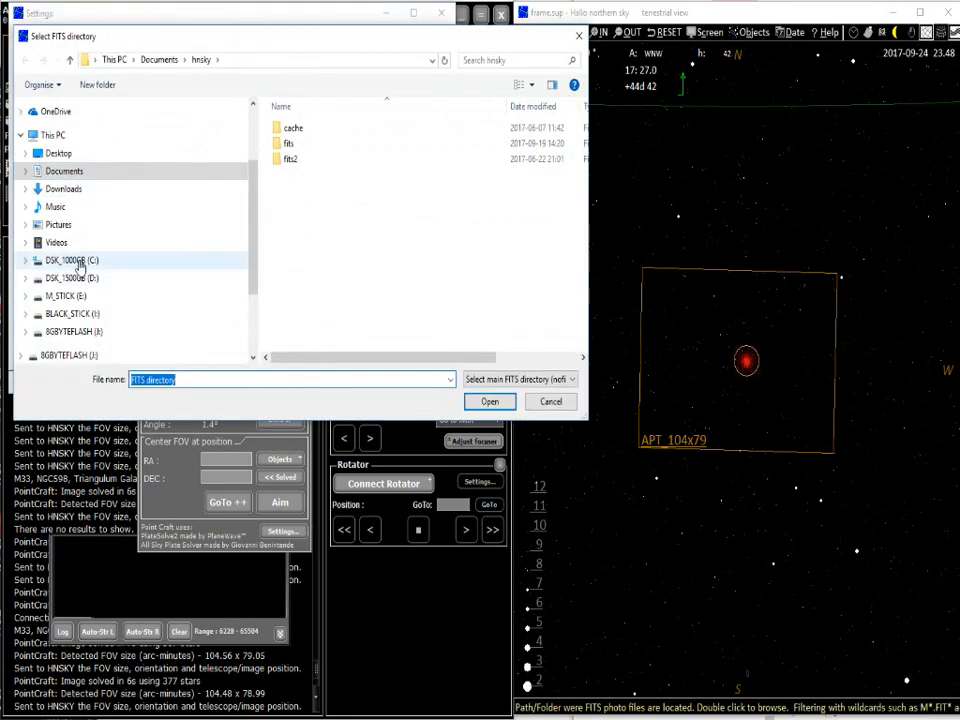
double_click(70, 260)
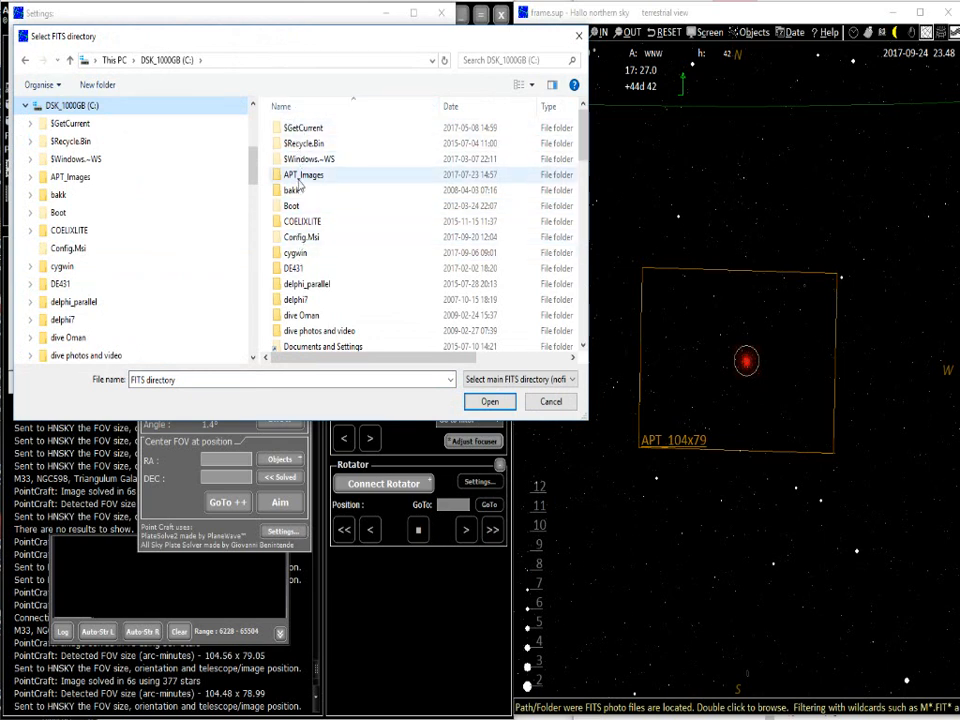
double_click(304, 174)
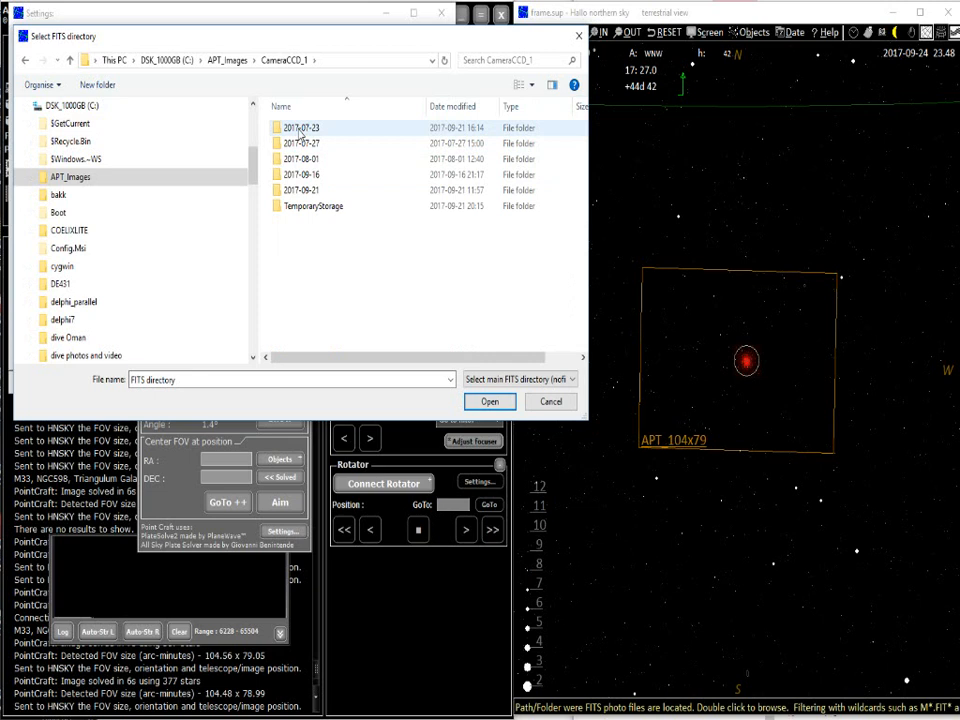
left_click(312, 206)
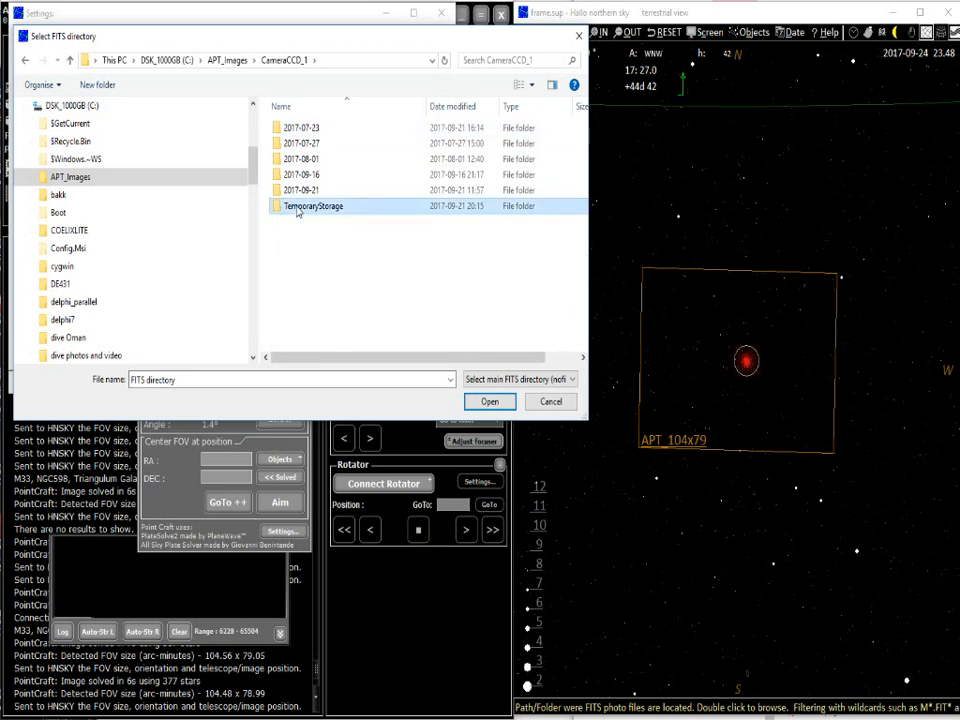
double_click(312, 206)
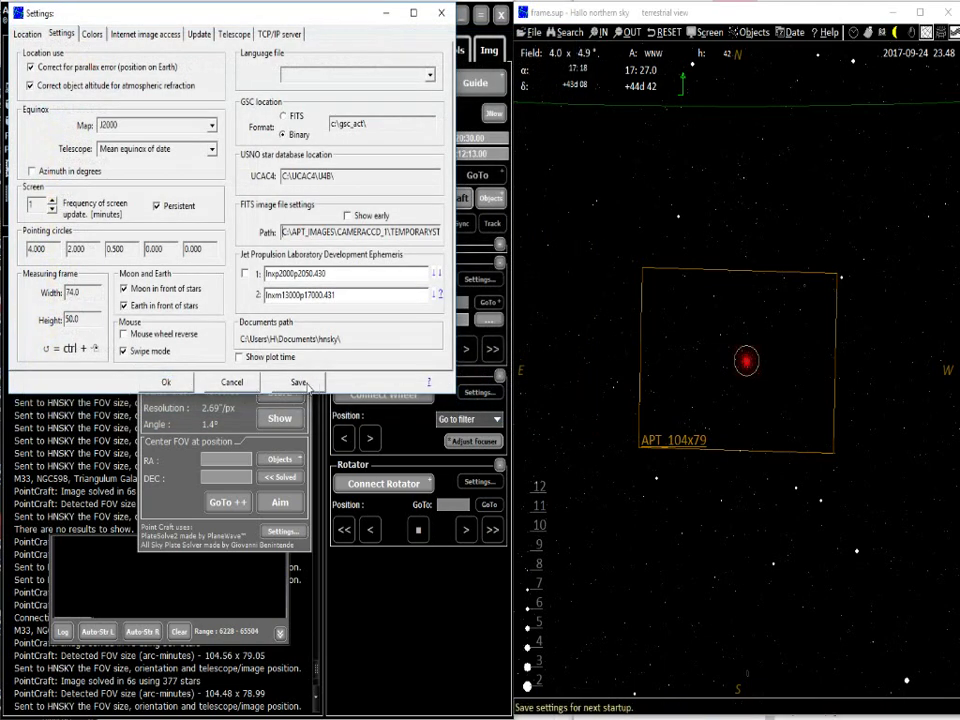
left_click(296, 382)
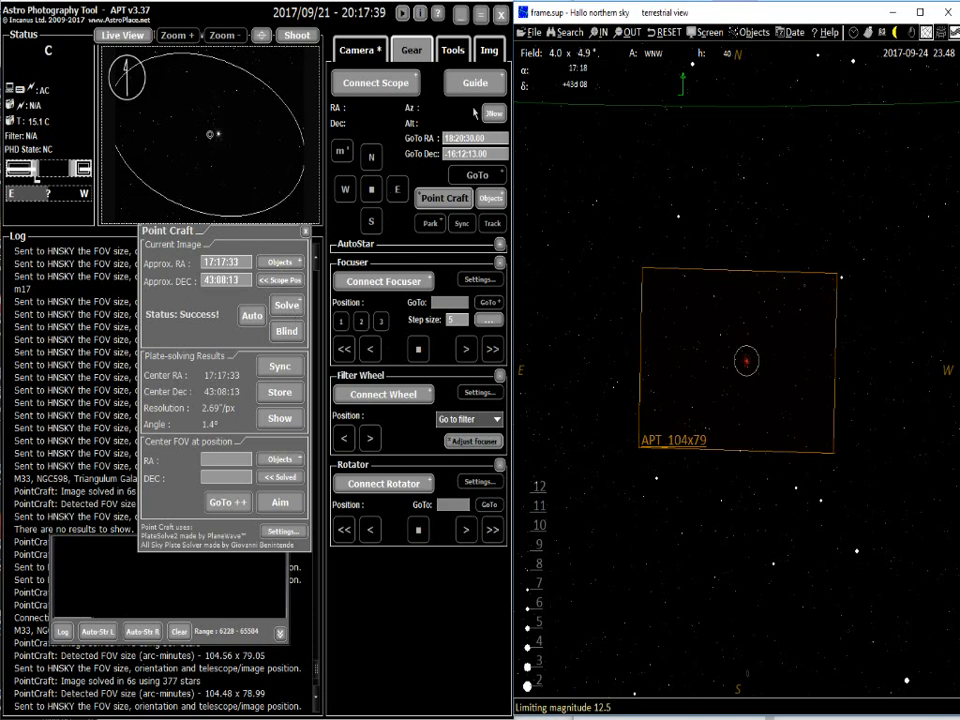
Plate-solve the M33 image and send its solved field to HNSKY with the FITS overlay.
left_click(488, 48)
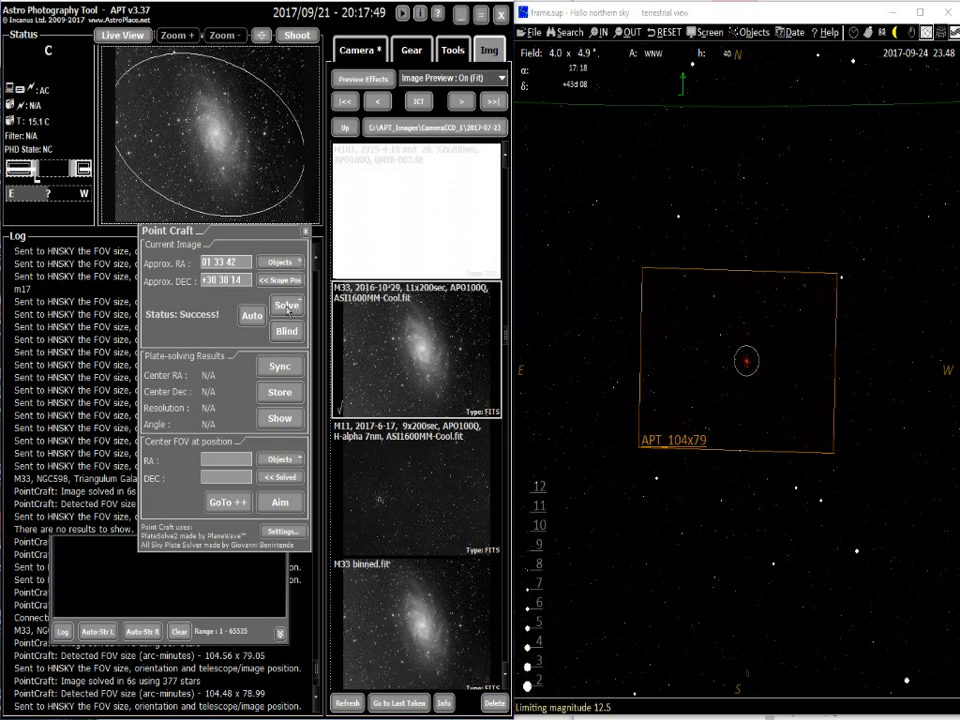
left_click(286, 306)
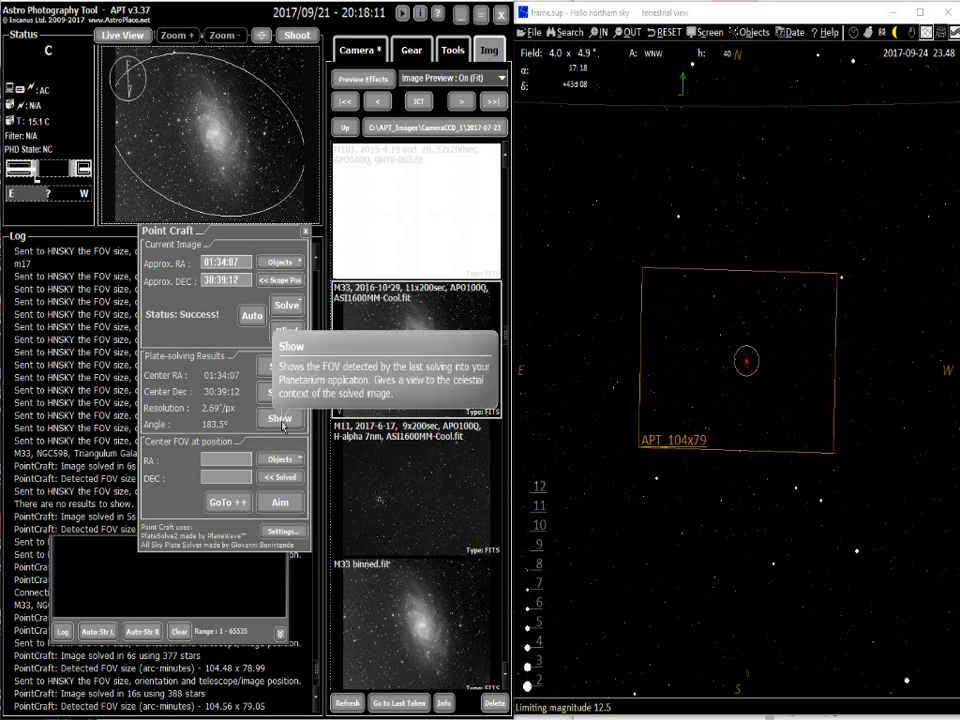
left_click(280, 418)
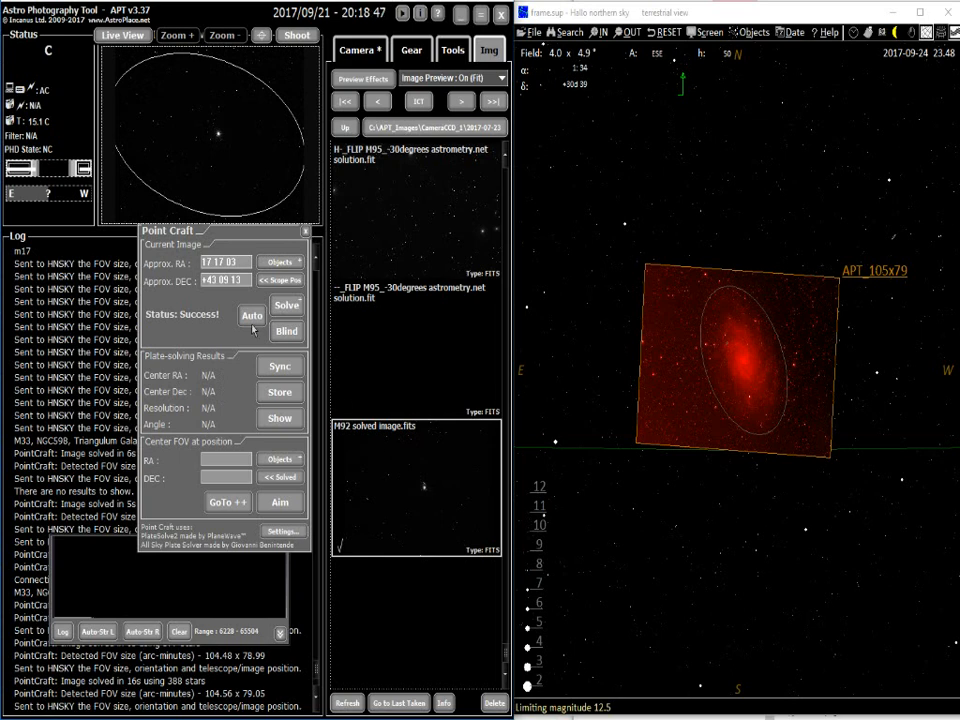
mouse_move(286, 304)
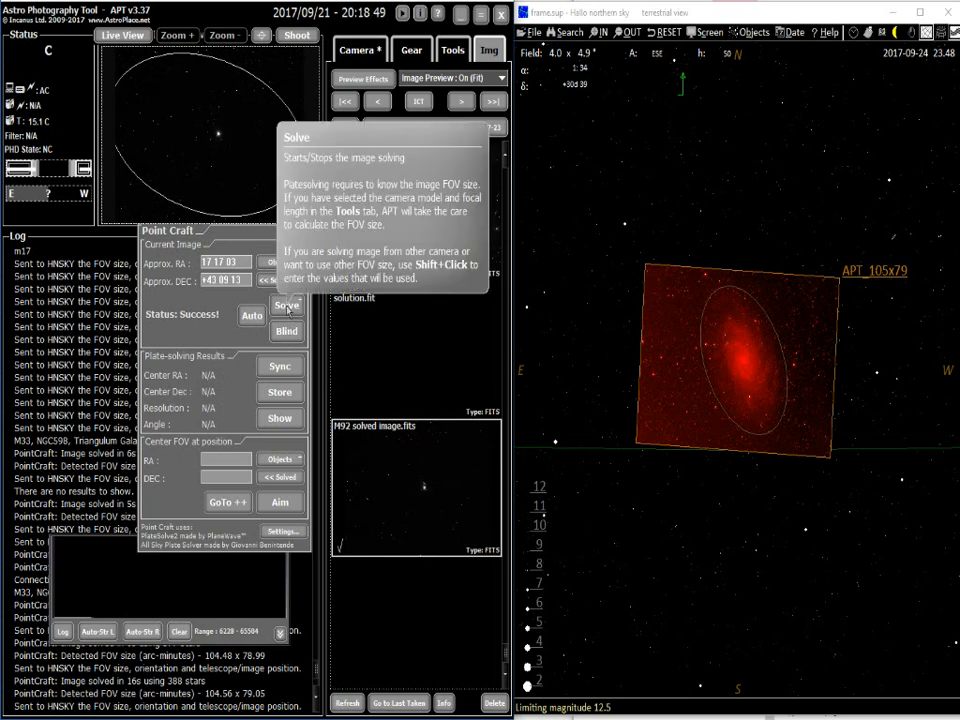
Plate-solve the M92 image and close HNSKY's Object display options.
left_click(286, 304)
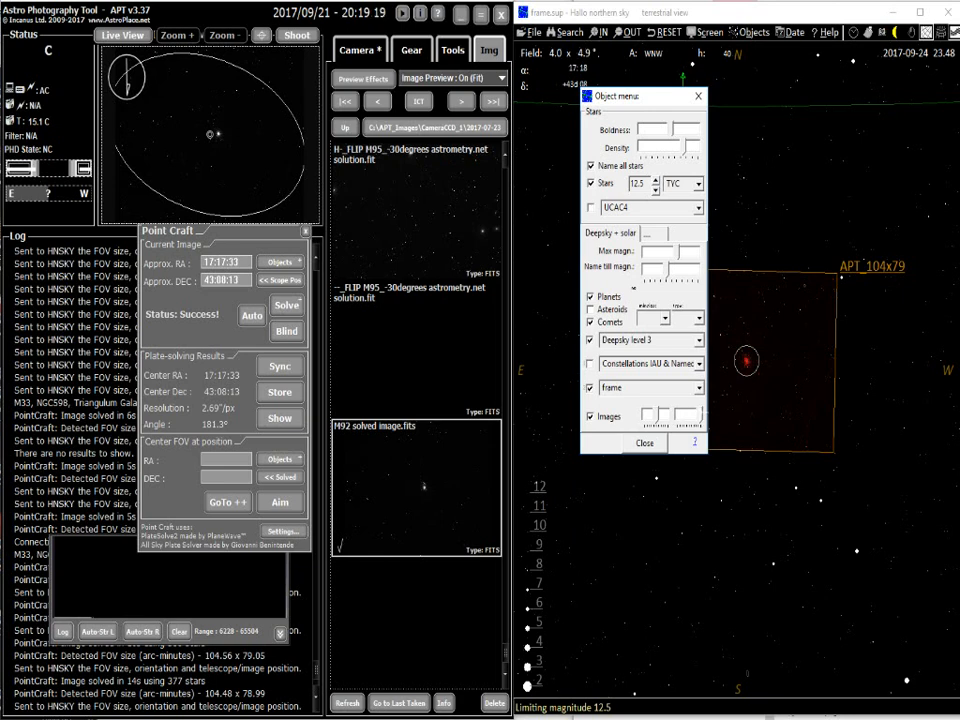
left_click(644, 444)
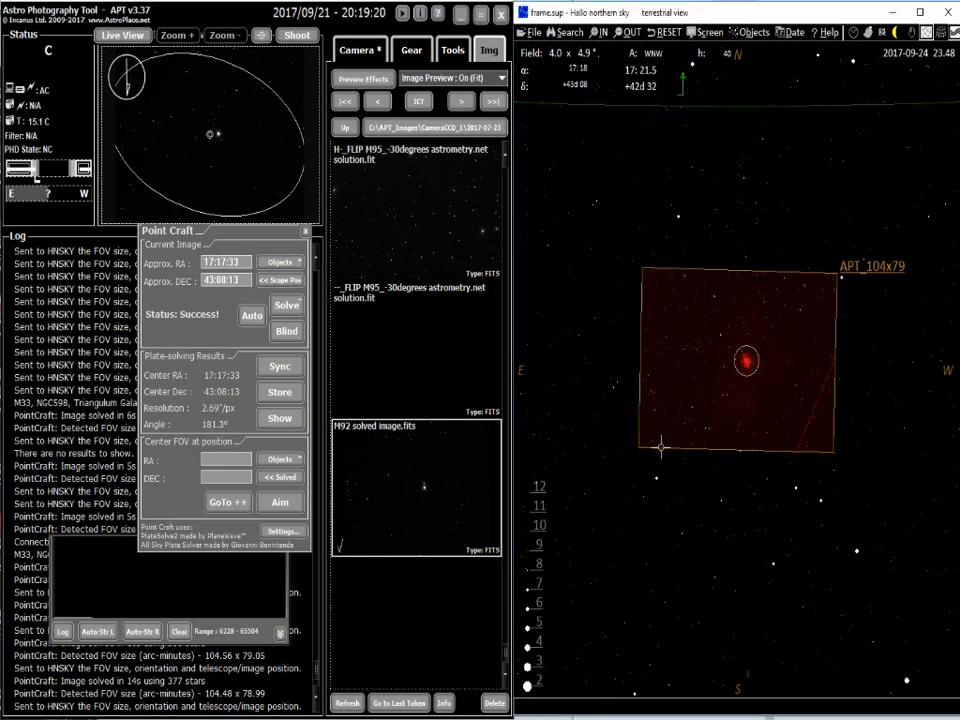